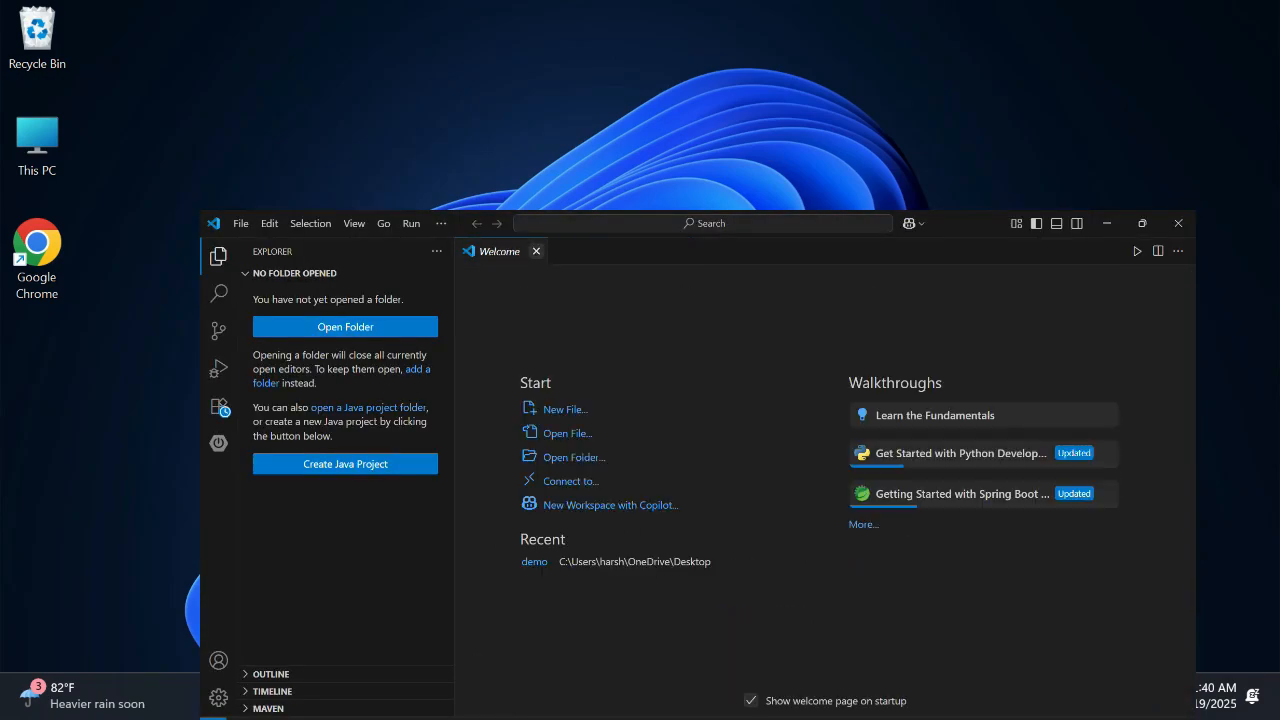
# Close the Visual Studio Code editor window to return to the desktop
pyautogui.click(536, 251)
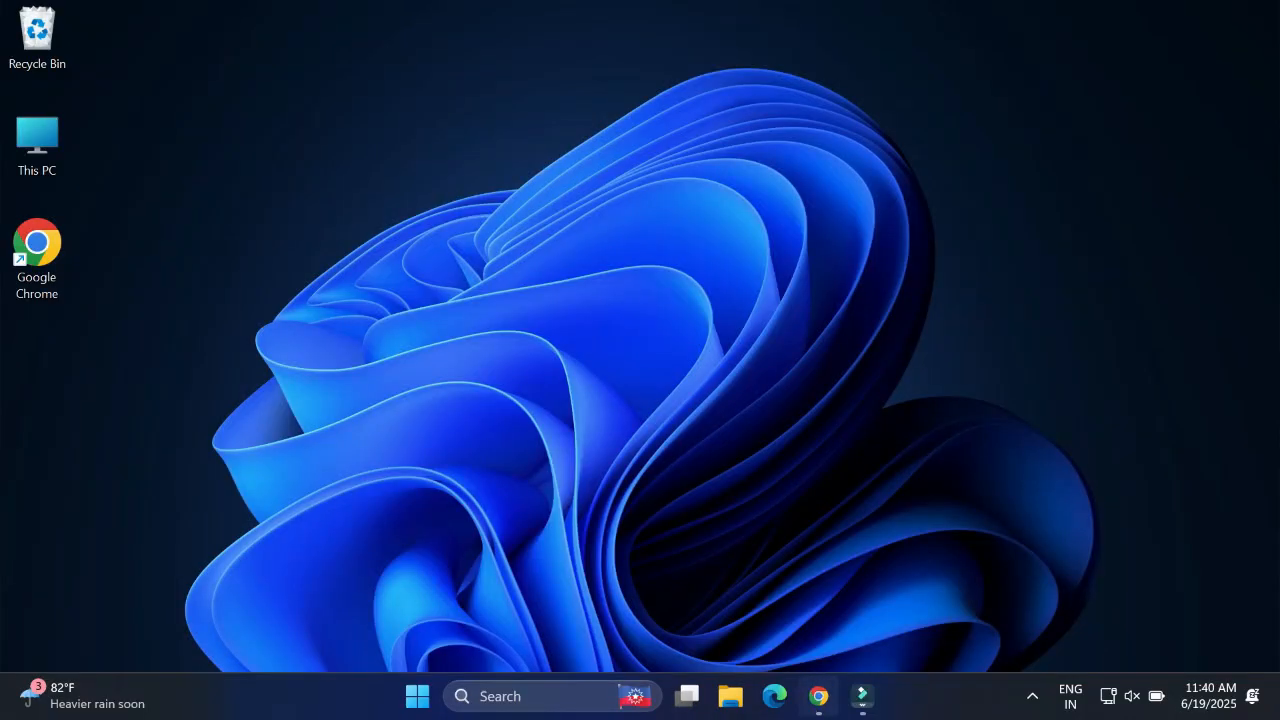
# Search 'vs code' in Chrome and open the official Visual Studio Code site
pyautogui.click(818, 696)
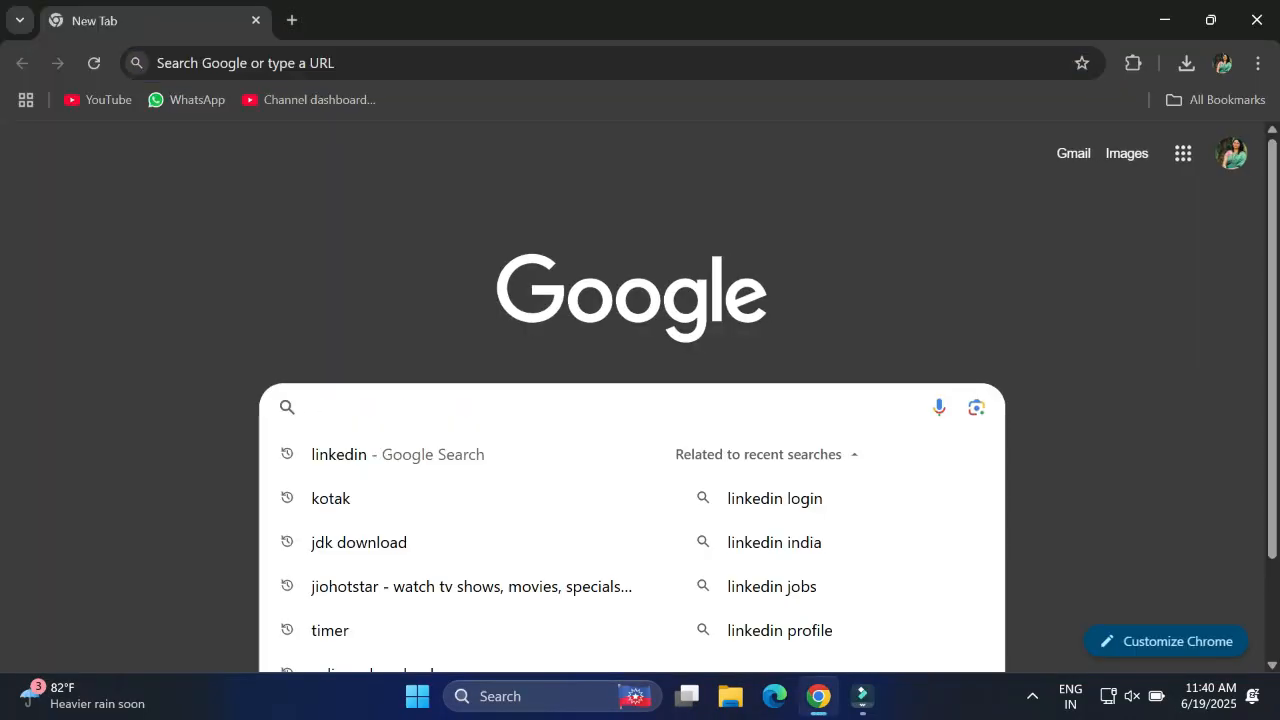
pyautogui.write('vs code')
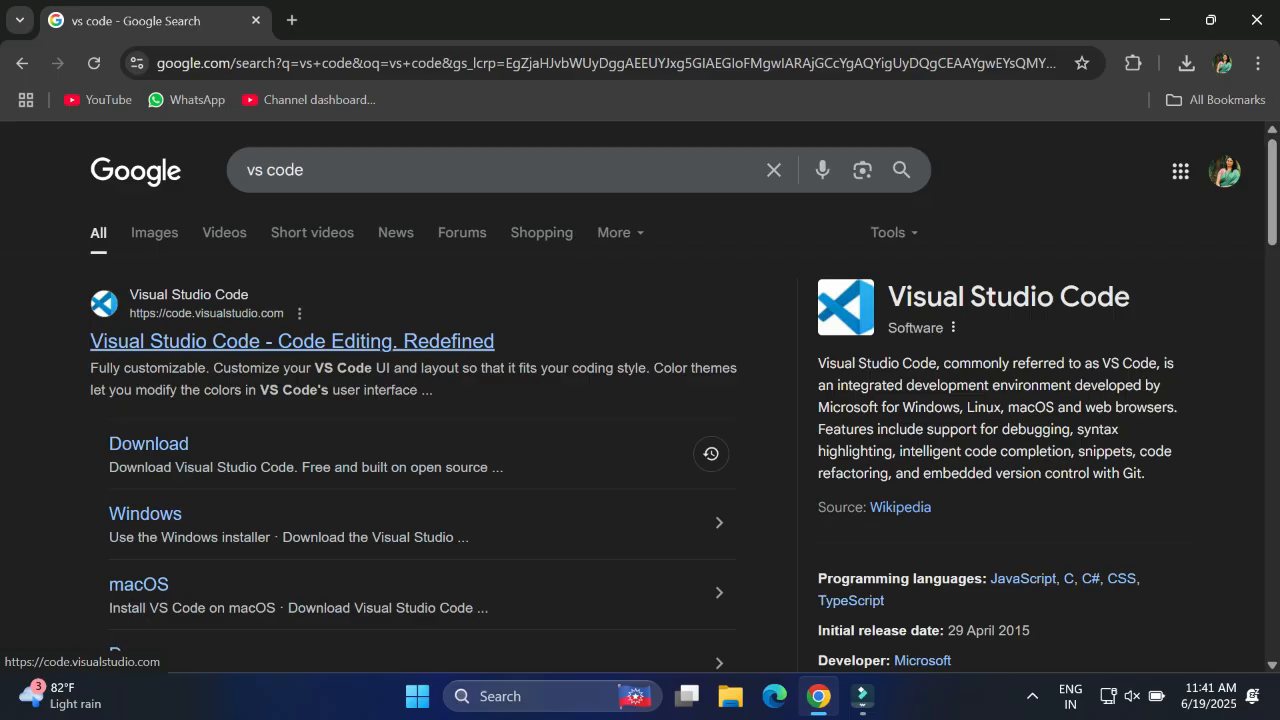
pyautogui.click(291, 340)
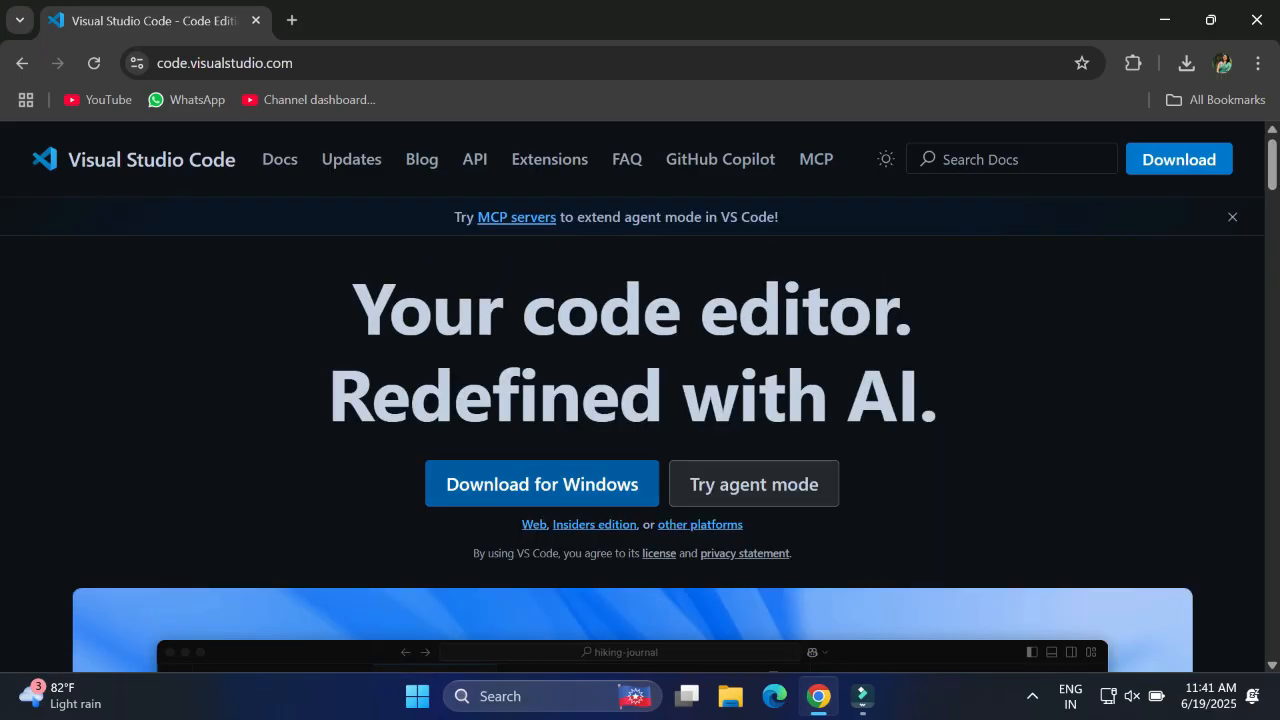
# Download and run the Visual Studio Code installer for Windows
pyautogui.click(541, 484)
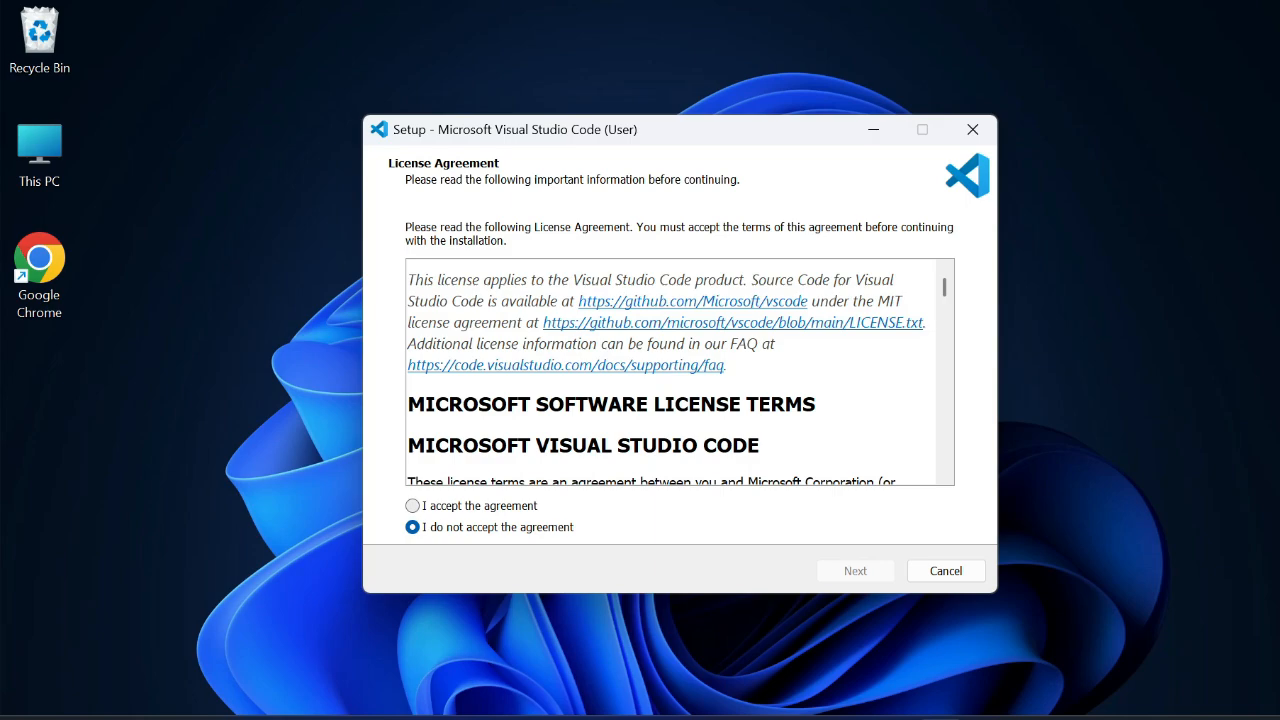
# Accept the license and keep the default install and Start Menu folders
pyautogui.click(412, 505)
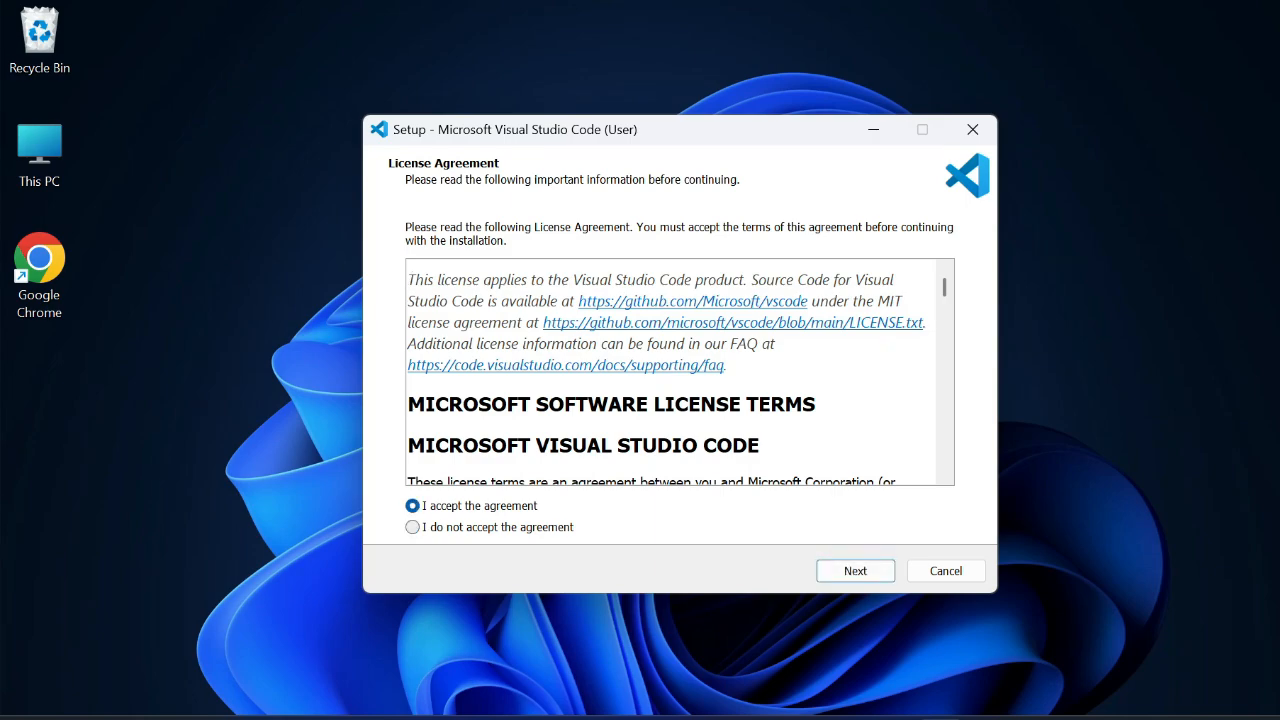
pyautogui.click(855, 570)
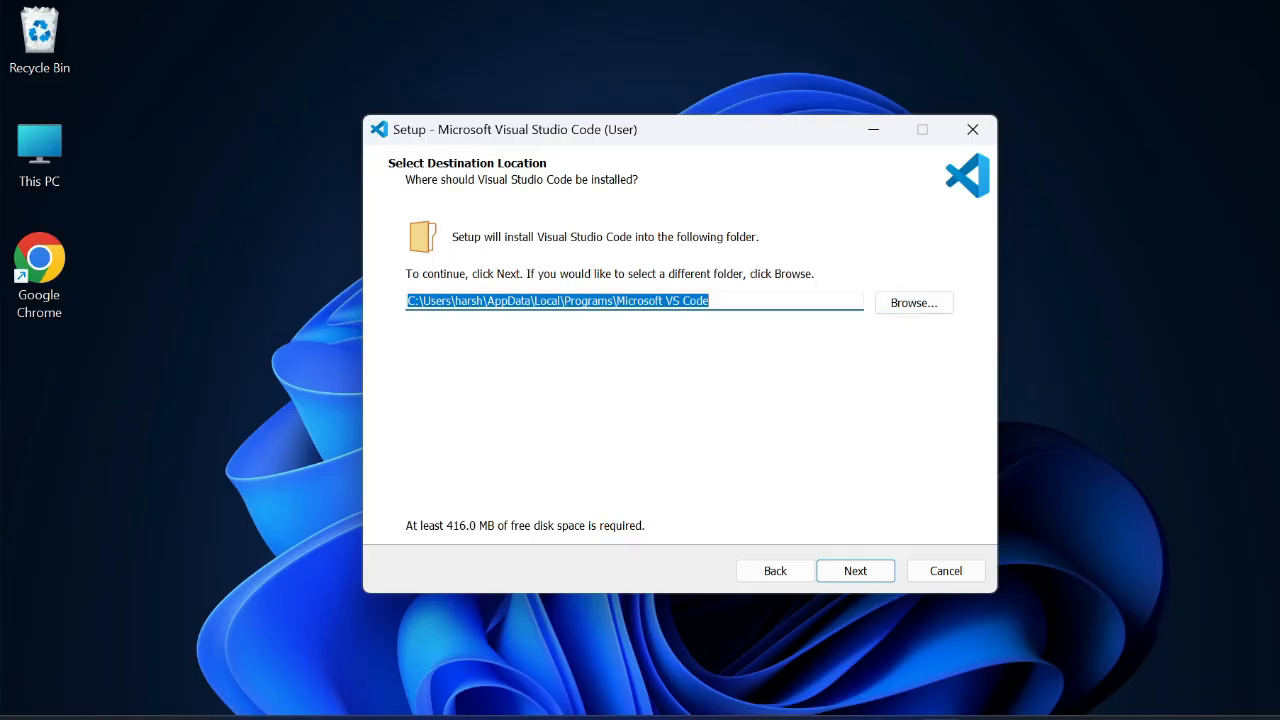
pyautogui.click(855, 570)
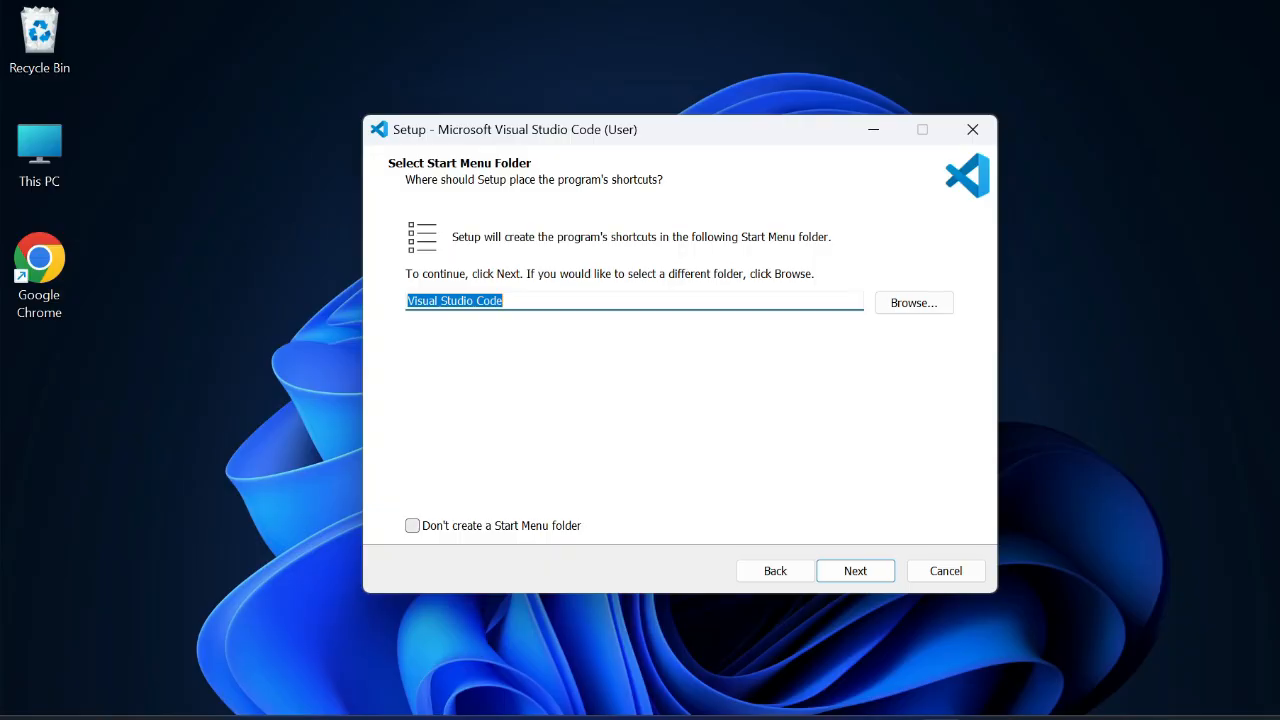
pyautogui.click(855, 570)
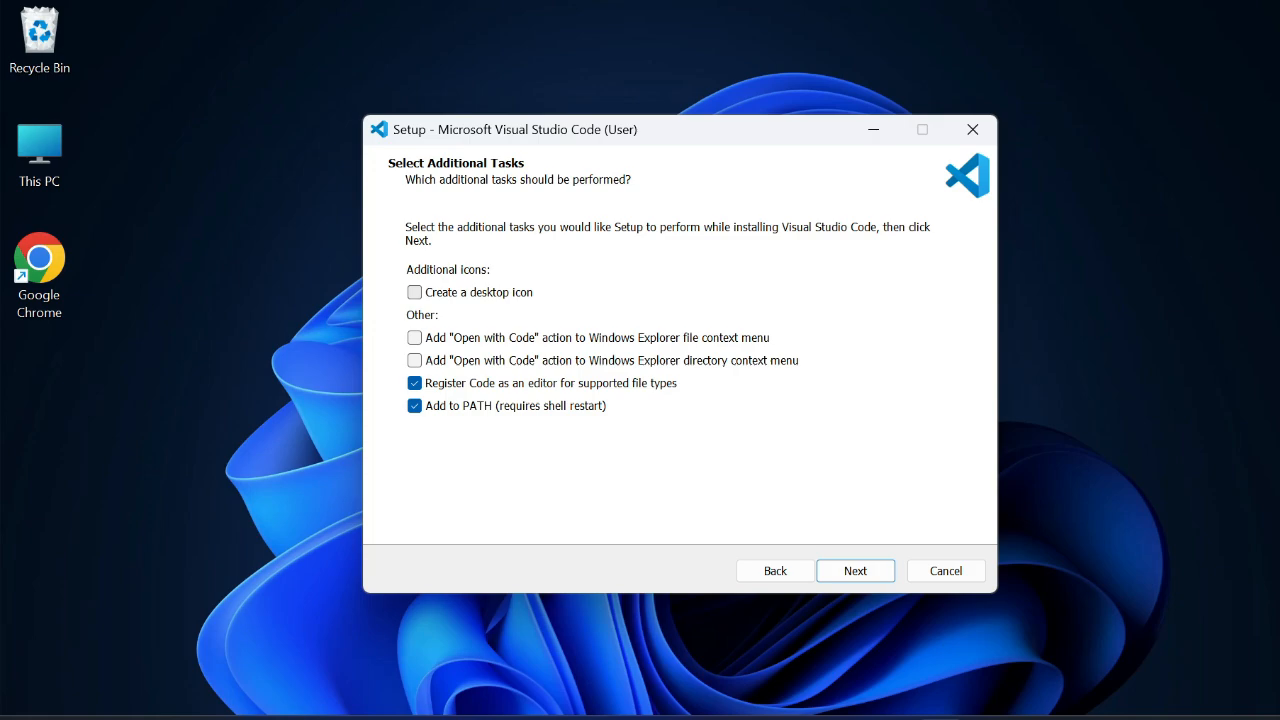
# Enable the desktop icon and 'Open with Code' for files and folders, then continue
pyautogui.click(414, 292)
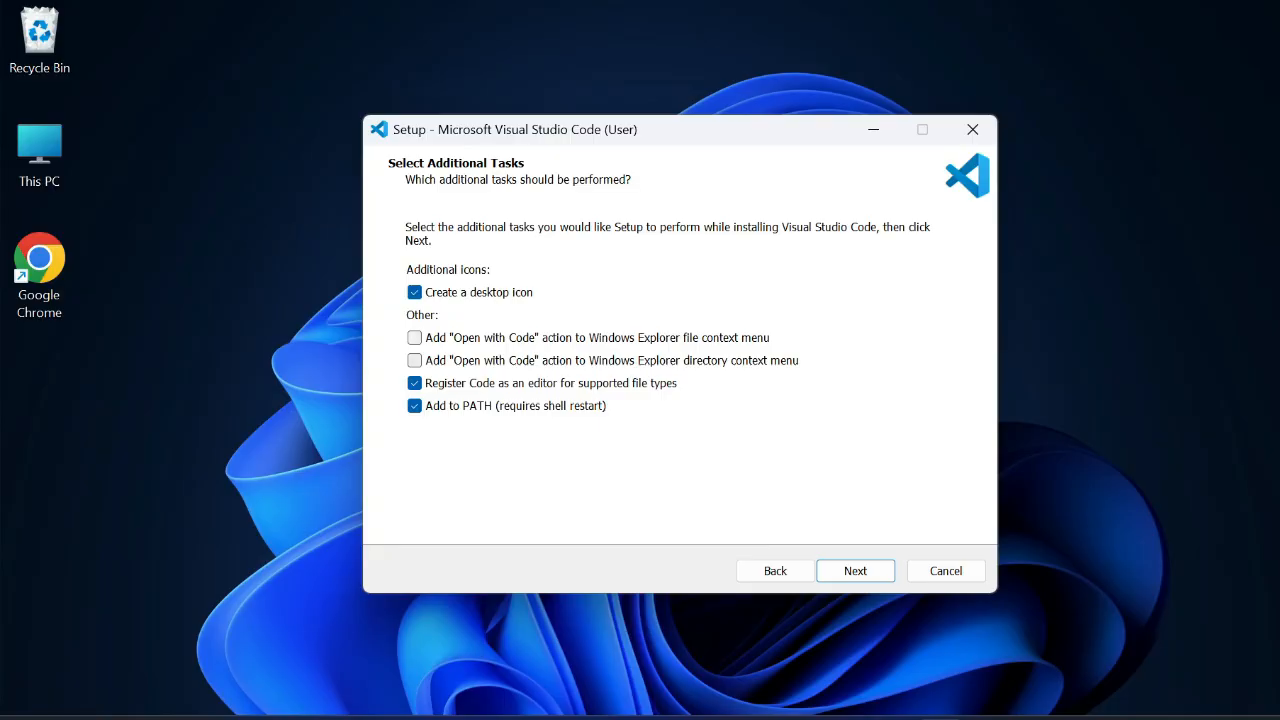
pyautogui.click(414, 337)
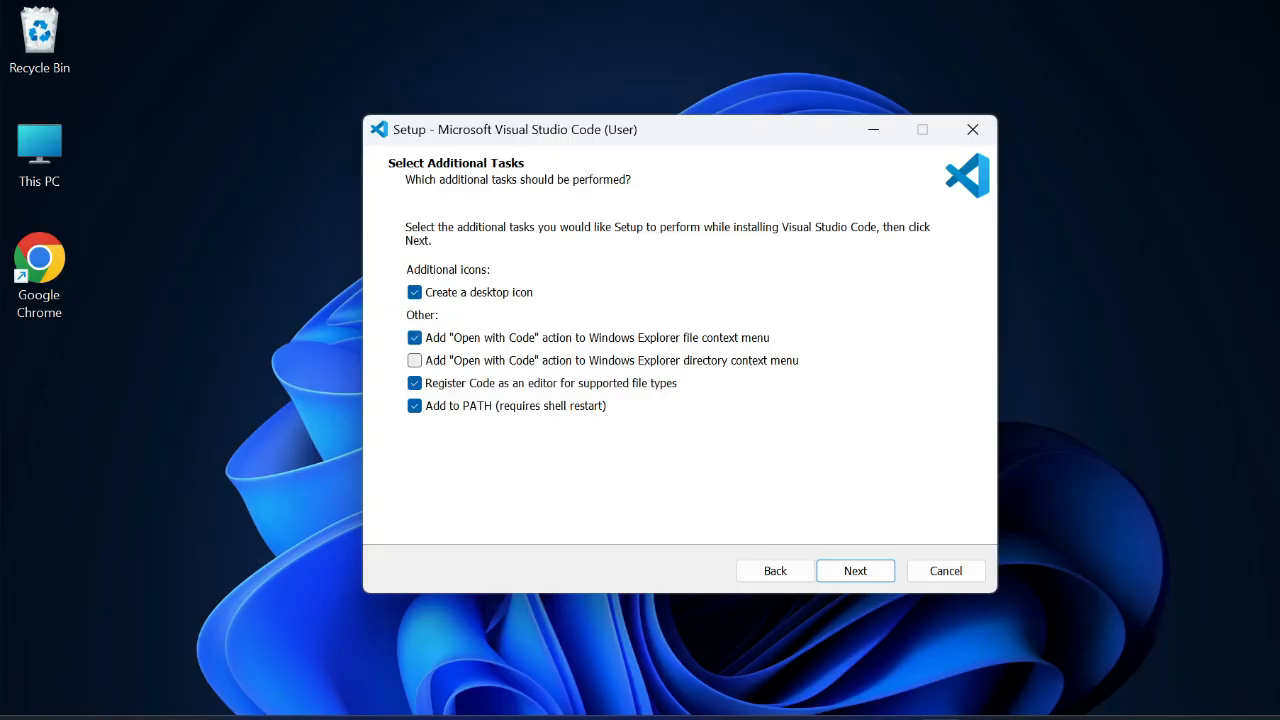
pyautogui.click(414, 360)
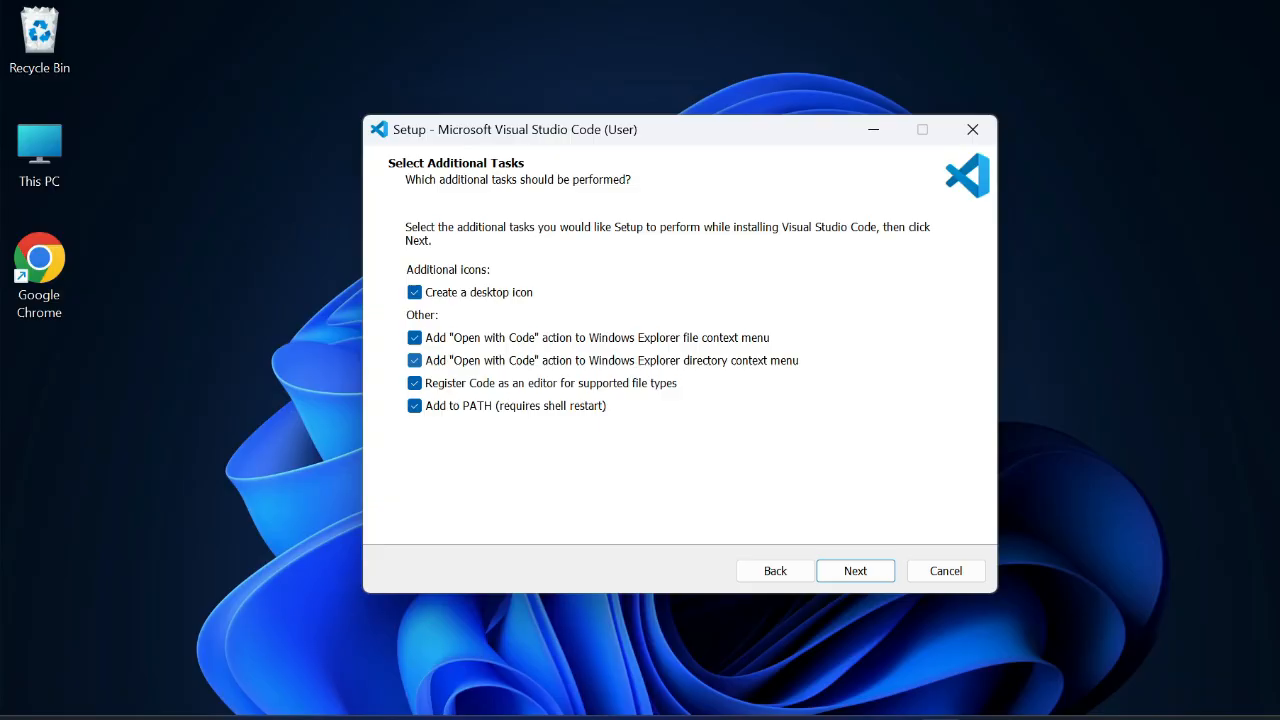
pyautogui.click(855, 570)
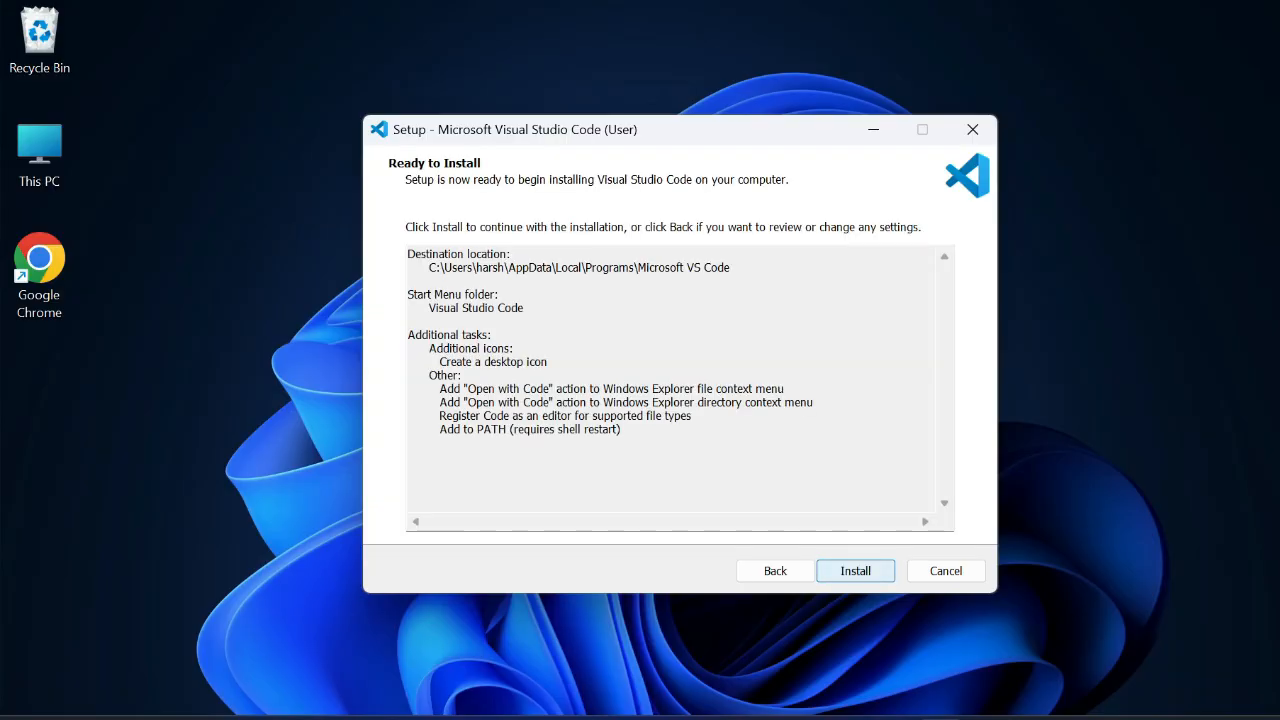
# Install Visual Studio Code and finish setup with Launch ticked
pyautogui.click(855, 570)
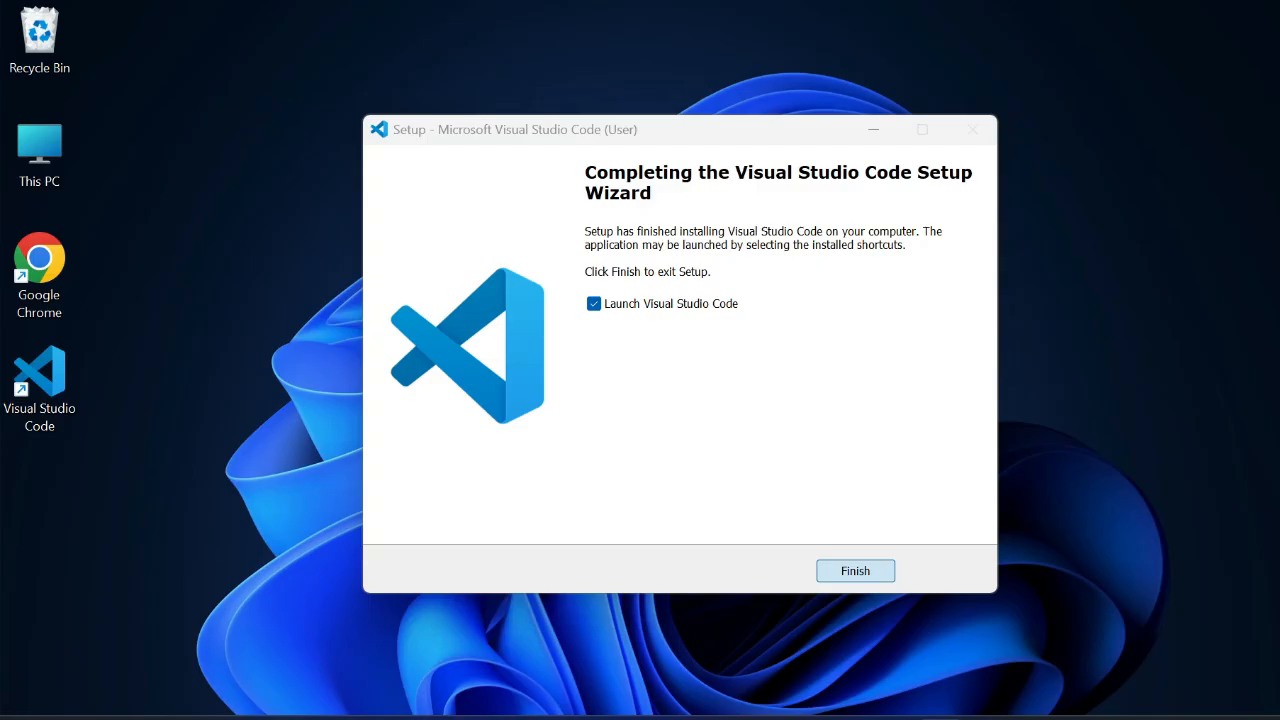
pyautogui.click(855, 570)
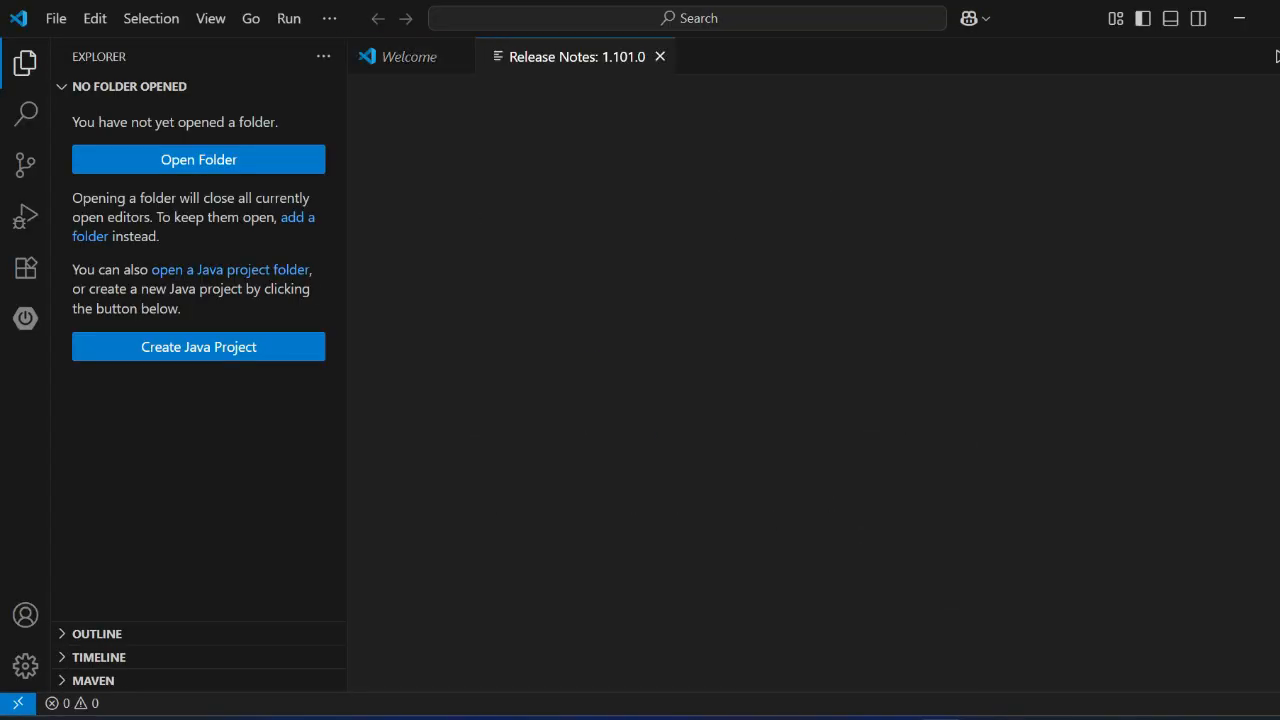
# Close the Release Notes and Welcome tabs, leaving an empty editor area
pyautogui.click(575, 56)
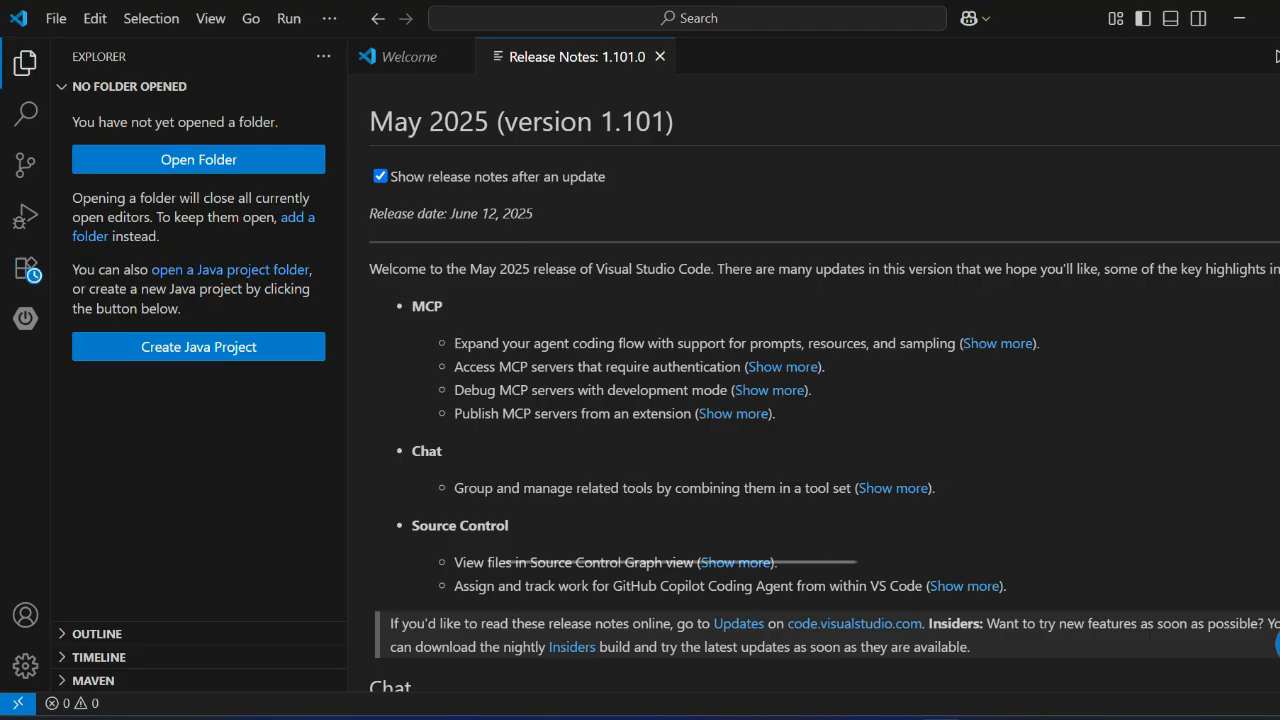
pyautogui.click(659, 56)
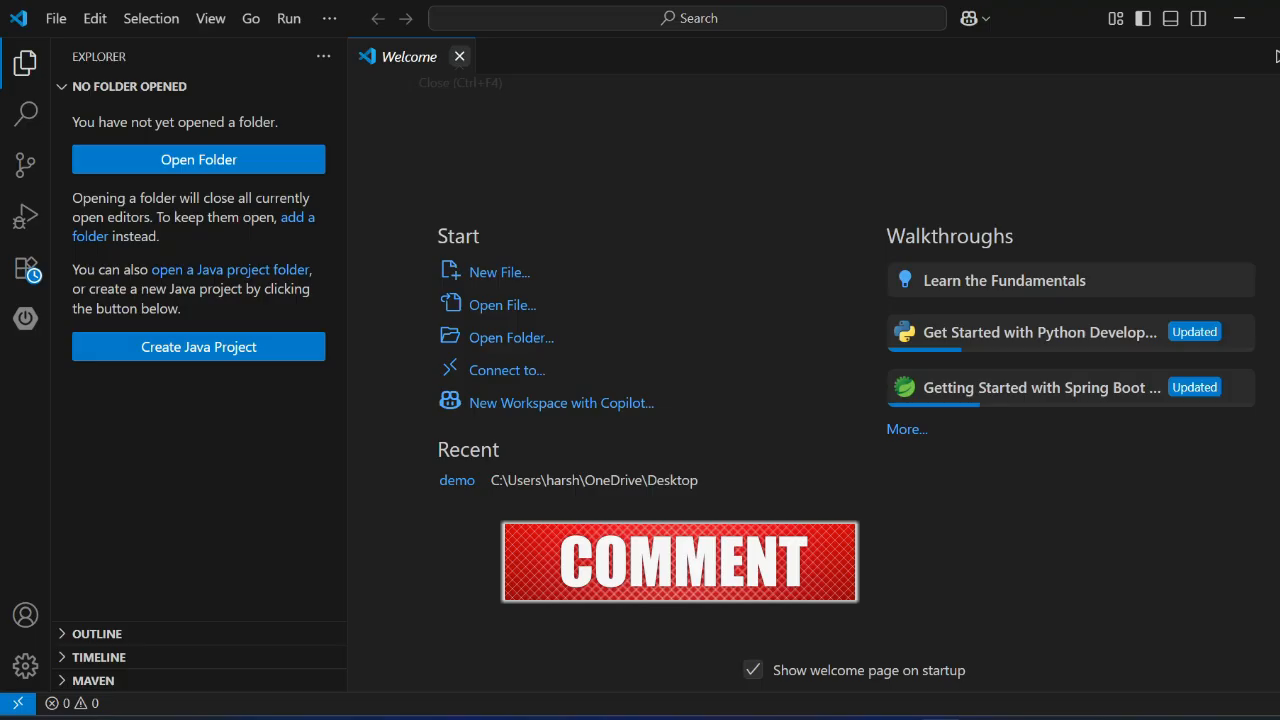
pyautogui.click(459, 56)
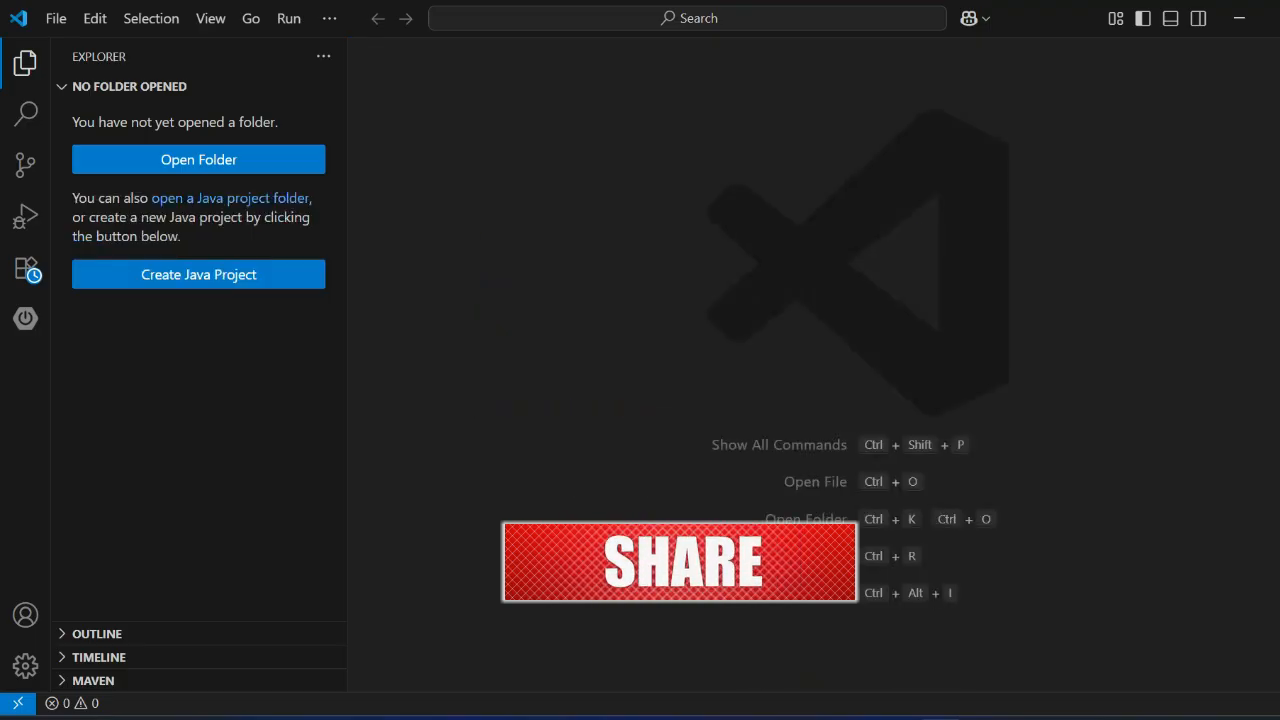